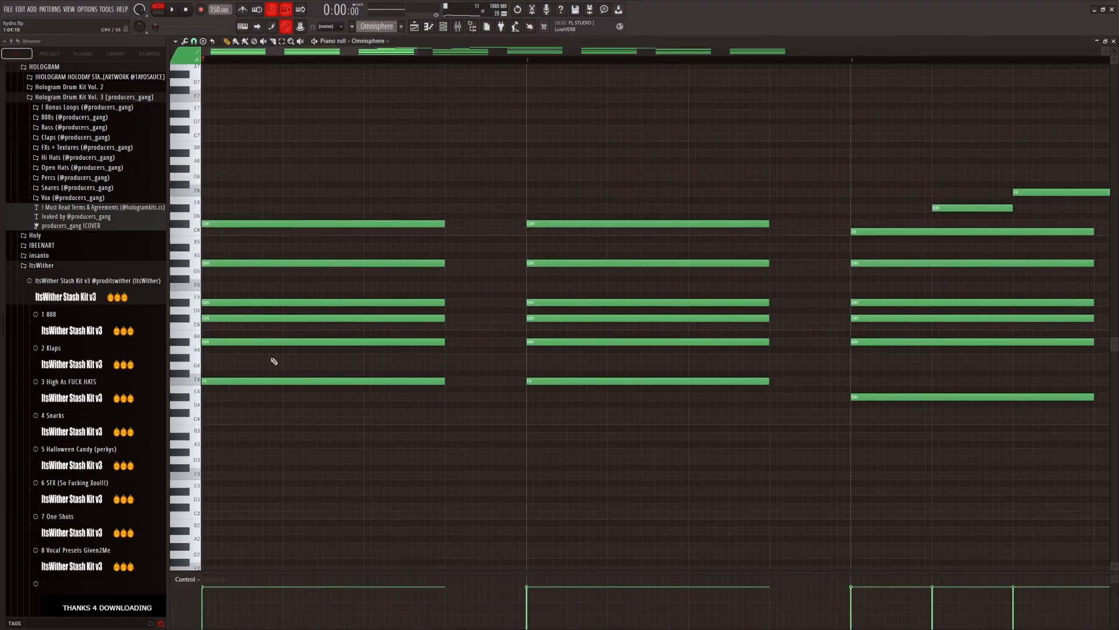
mouse_move(223, 317)
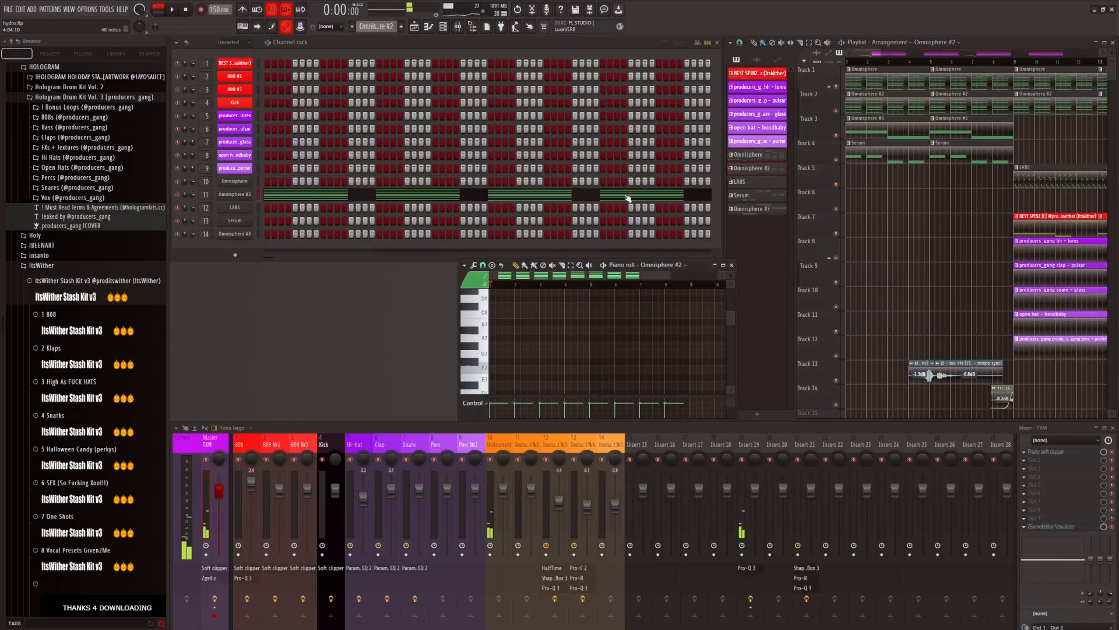
Show the Serum bass line's eight notes full-size and play them with the Omnisphere chords.
click(725, 264)
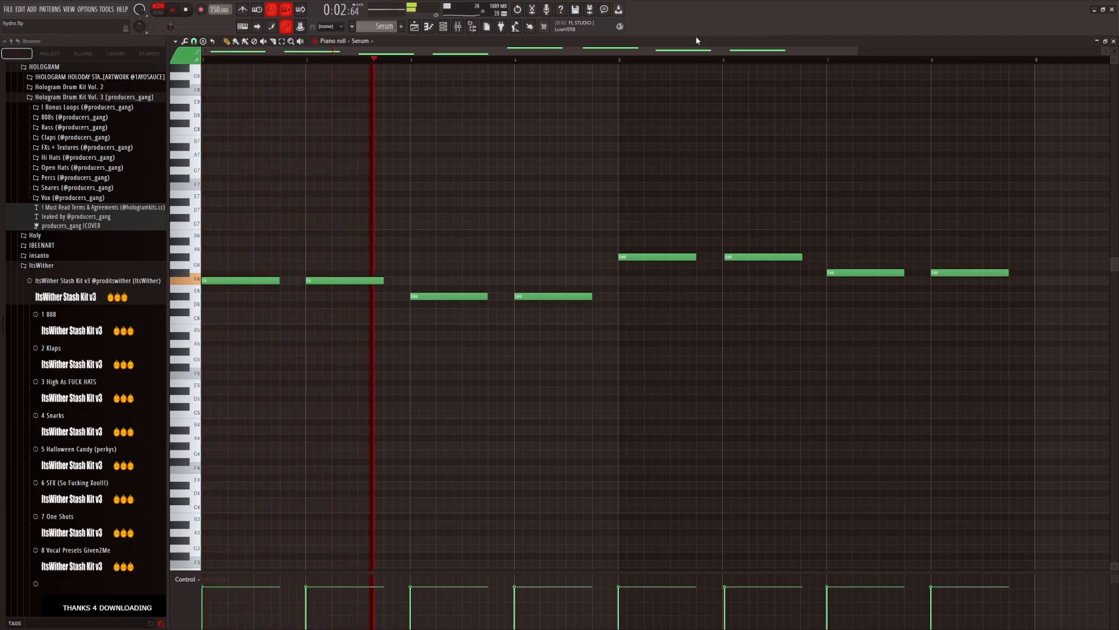
Switch from the Serum notes through Omnisphere #3 to the BEST SPINZ melody, full-size and playing.
click(185, 10)
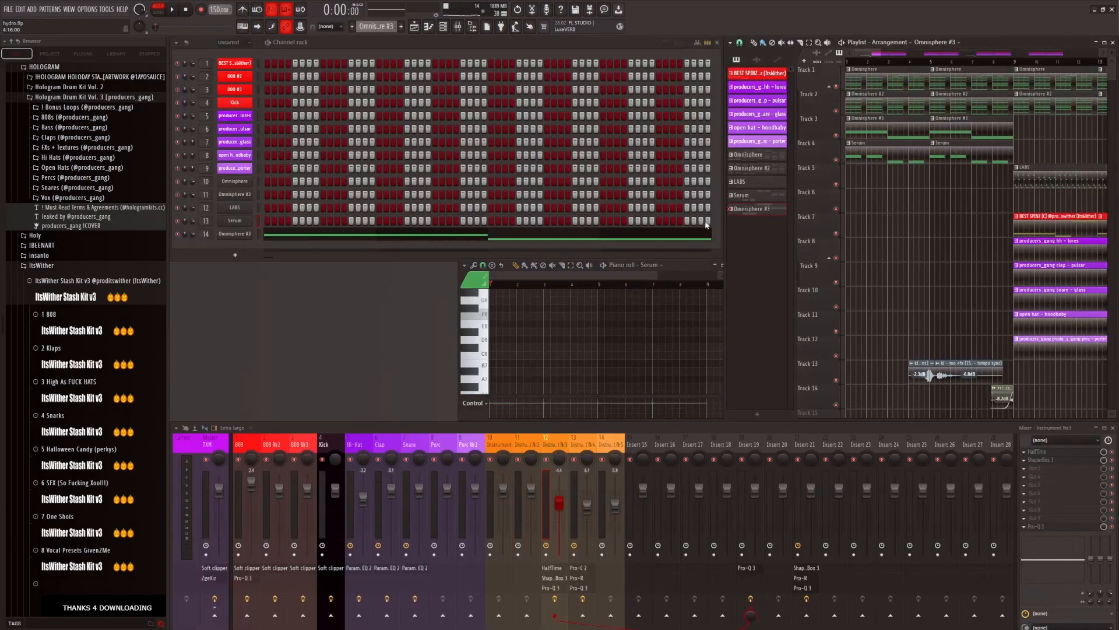
click(234, 233)
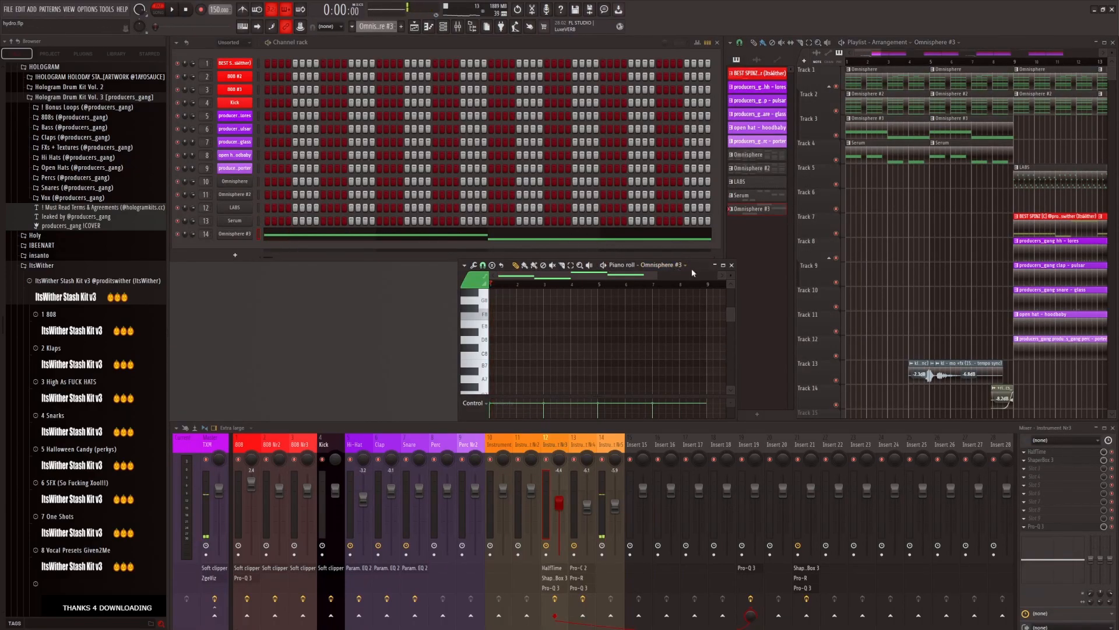
click(721, 265)
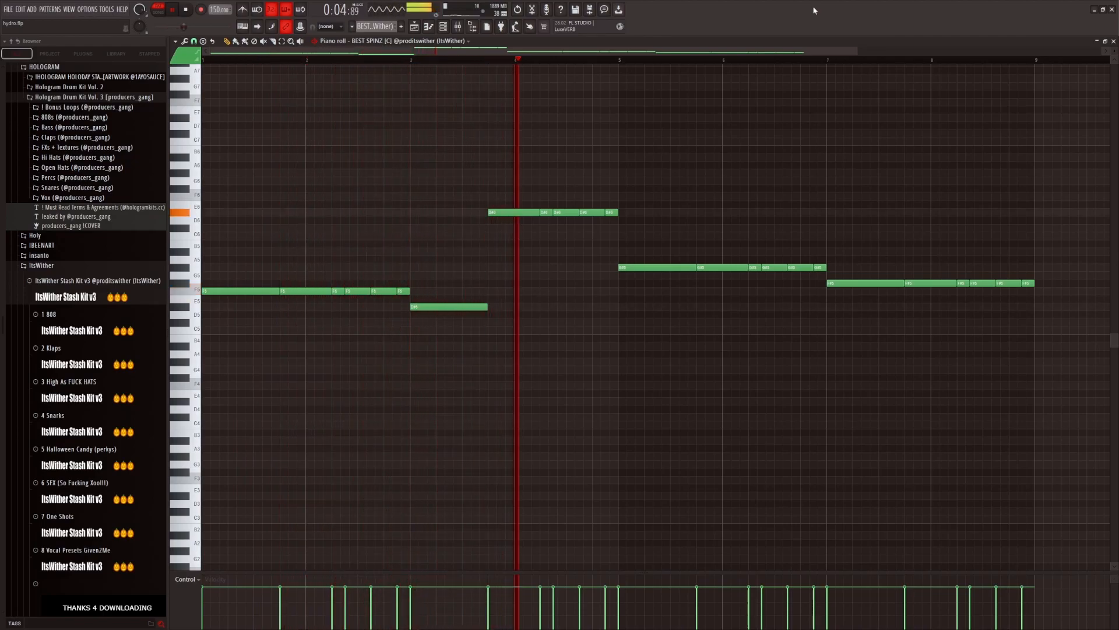
Show the hi-hat notes, then the sparse clap pattern, and play the claps.
click(185, 10)
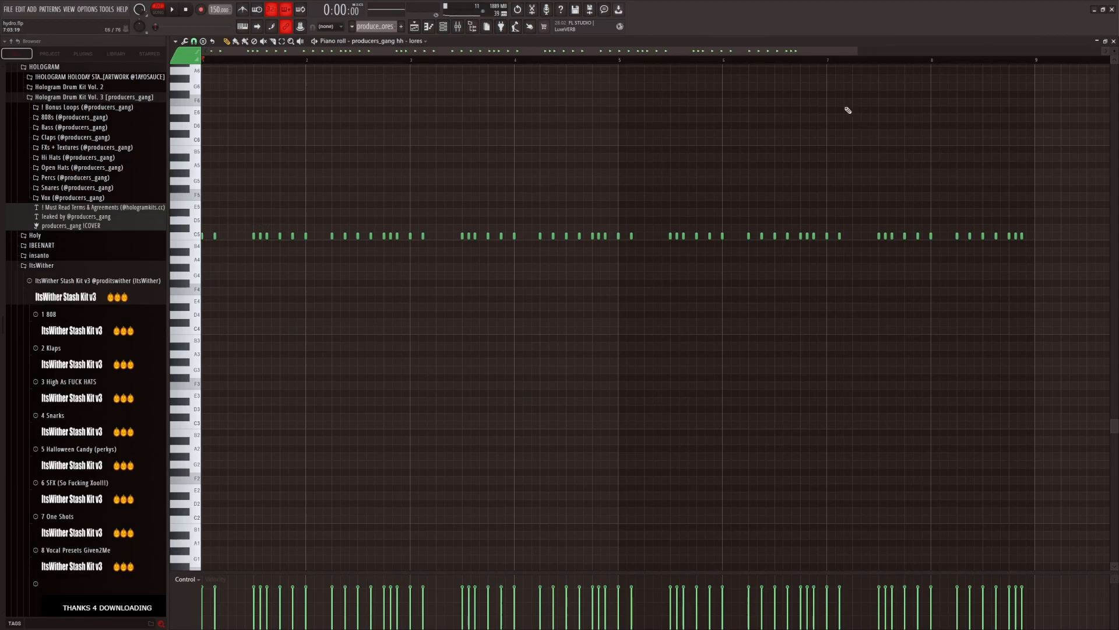
click(170, 9)
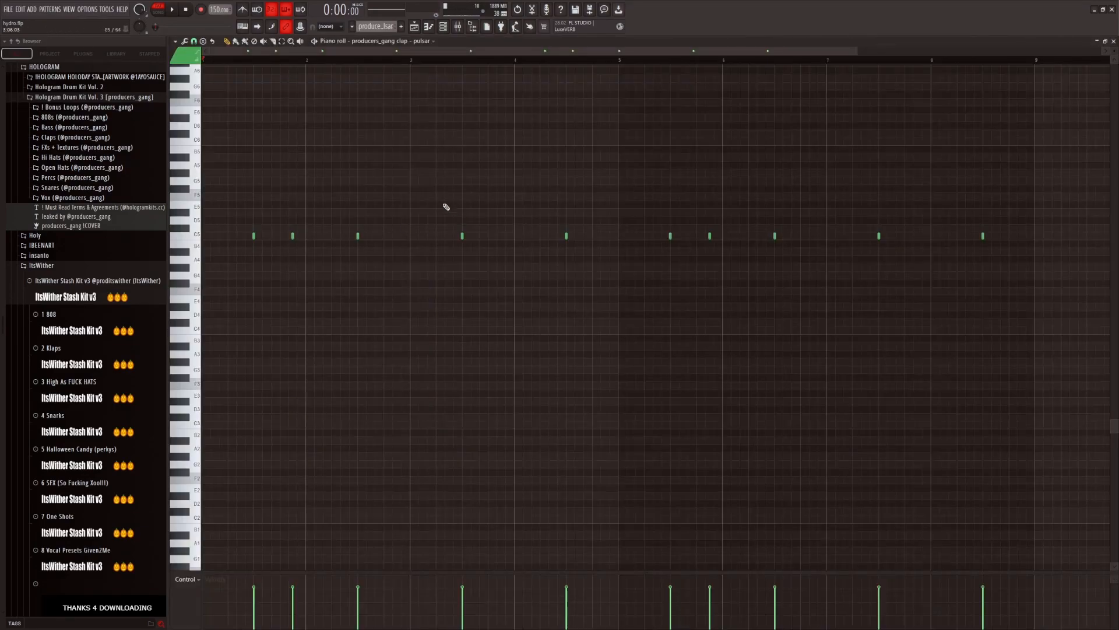
click(171, 9)
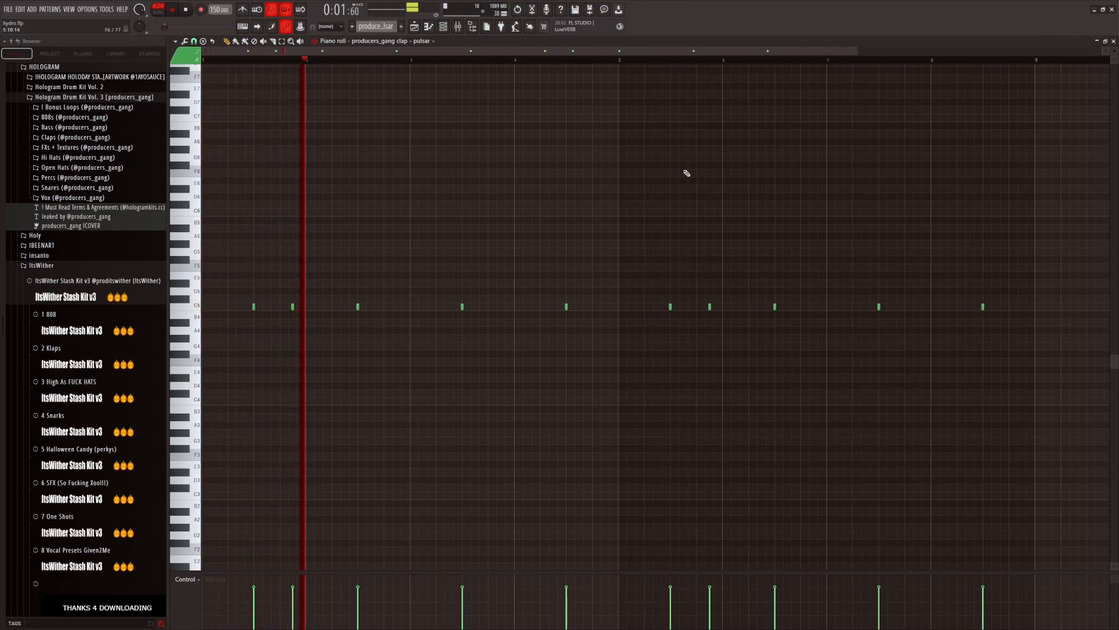